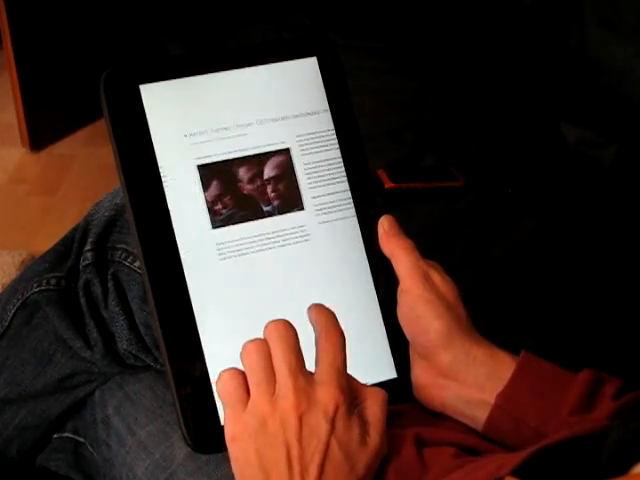
# Step: Switch from the snapped desktop window to the full-screen Headlines news app with car photos
pyautogui.hscroll(-3)
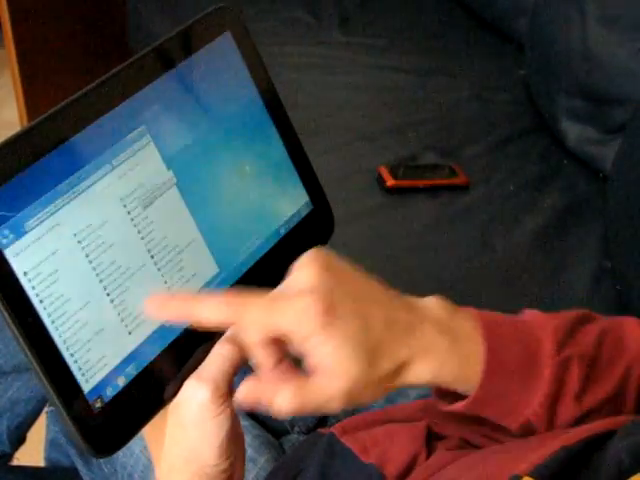
pyautogui.click(150, 300)
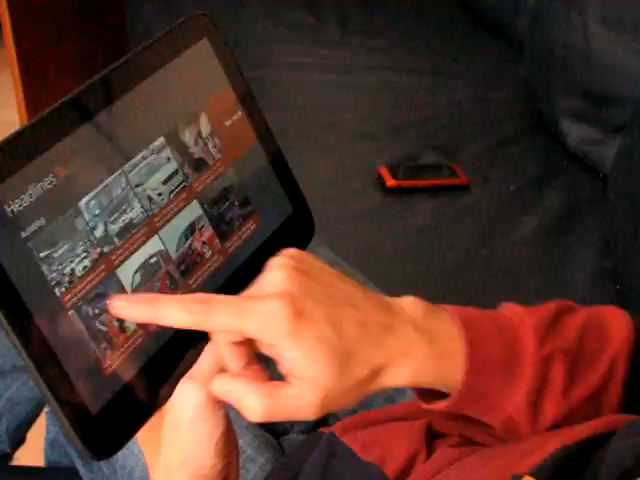